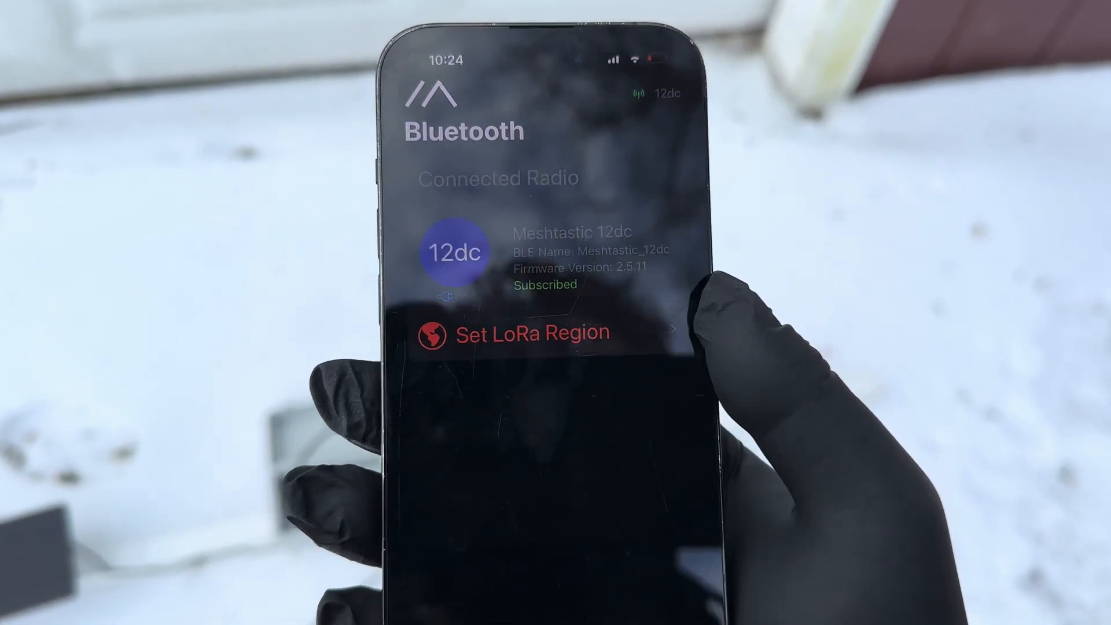
# Step: Choose United States as the 12dc radio's LoRa region in LoRa Config
pyautogui.click(530, 332)
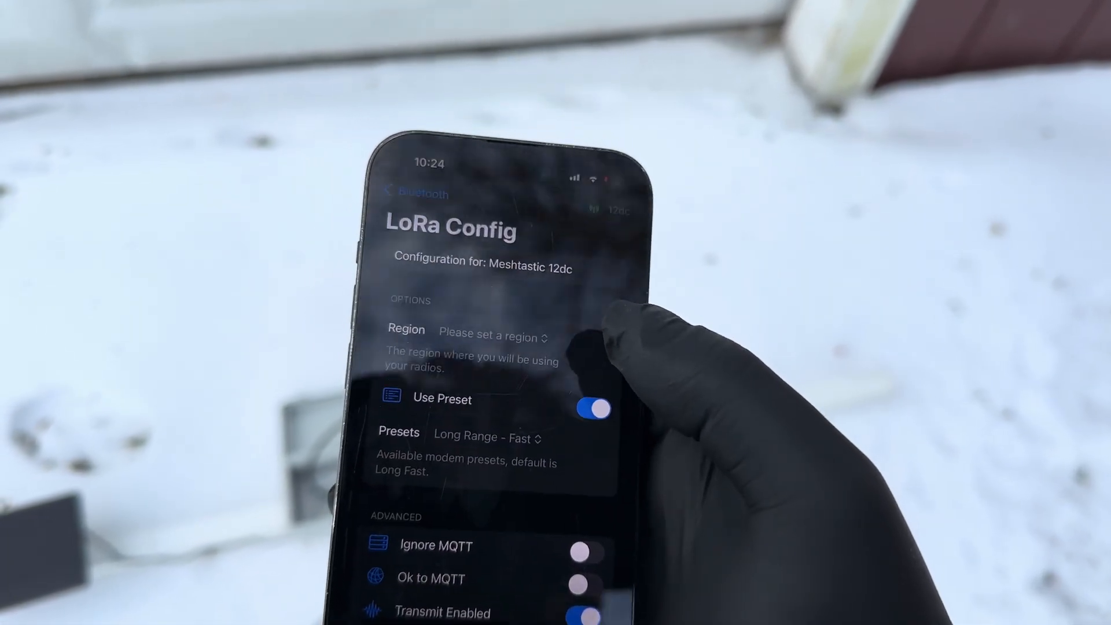
pyautogui.click(492, 336)
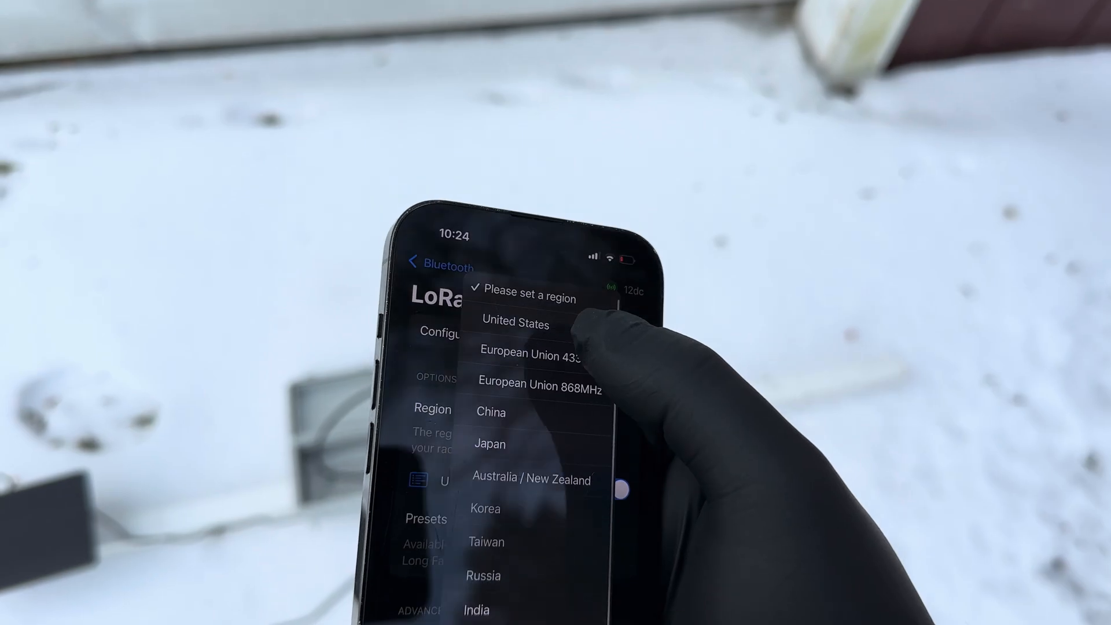
pyautogui.click(516, 325)
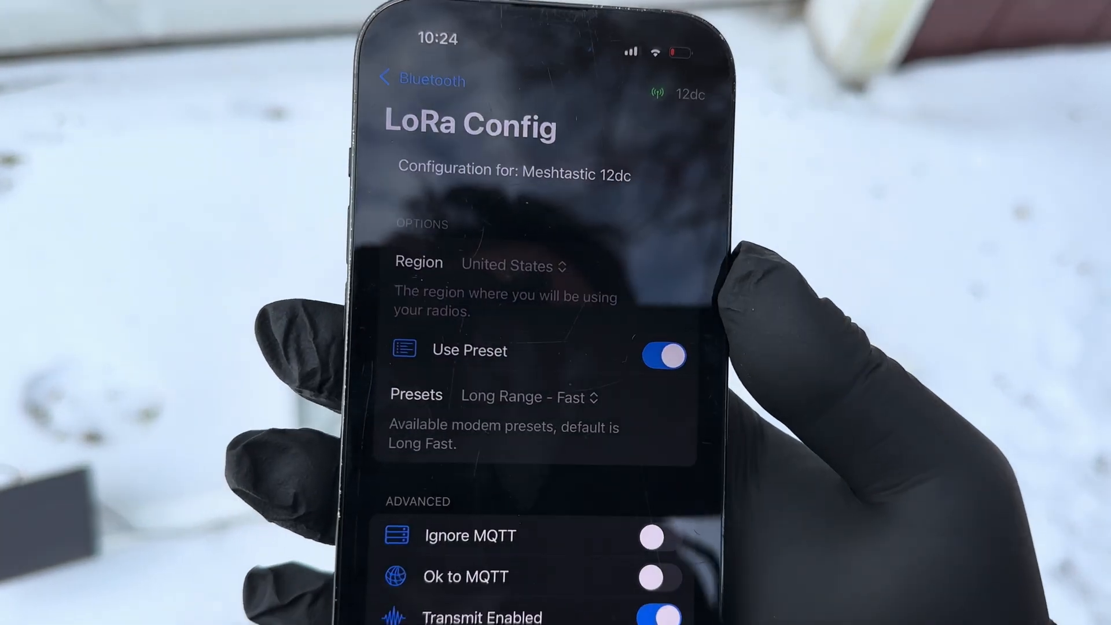
pyautogui.scroll(-3)
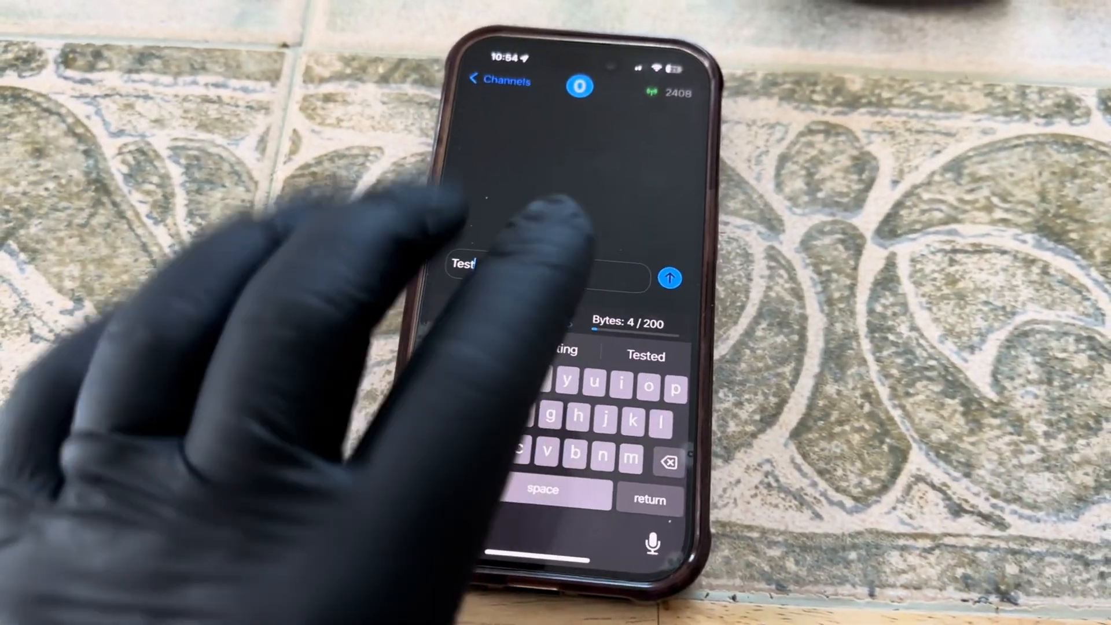
# Step: Send the drafted 'Test' message to channel 0
pyautogui.click(668, 278)
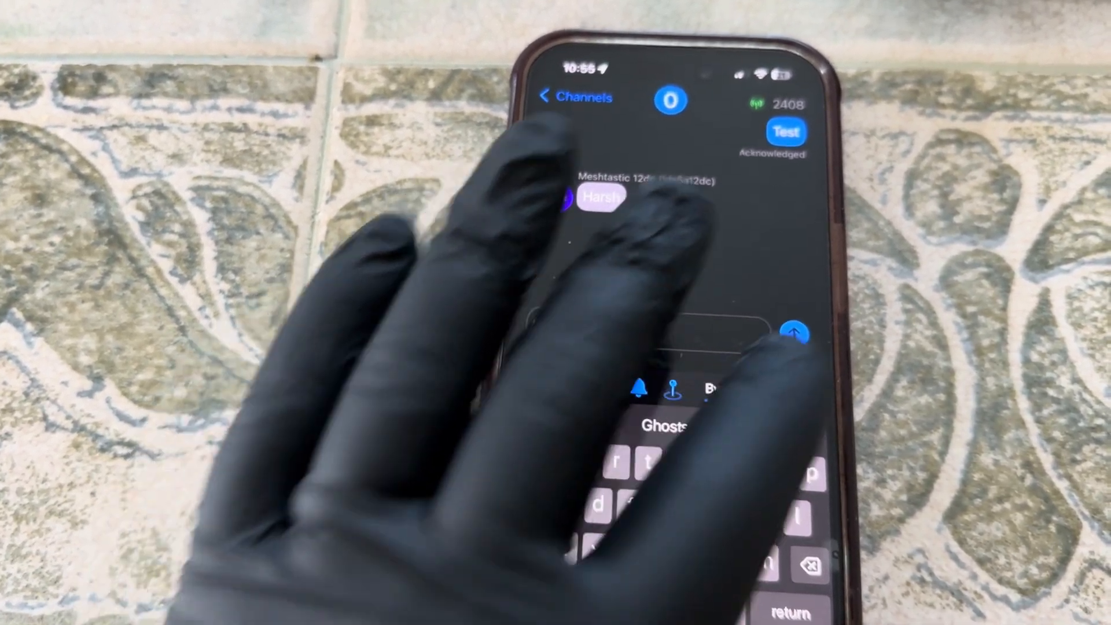
# Step: Send the 'Ghost' message to channel 0 after the 12dc node's reply
pyautogui.click(795, 334)
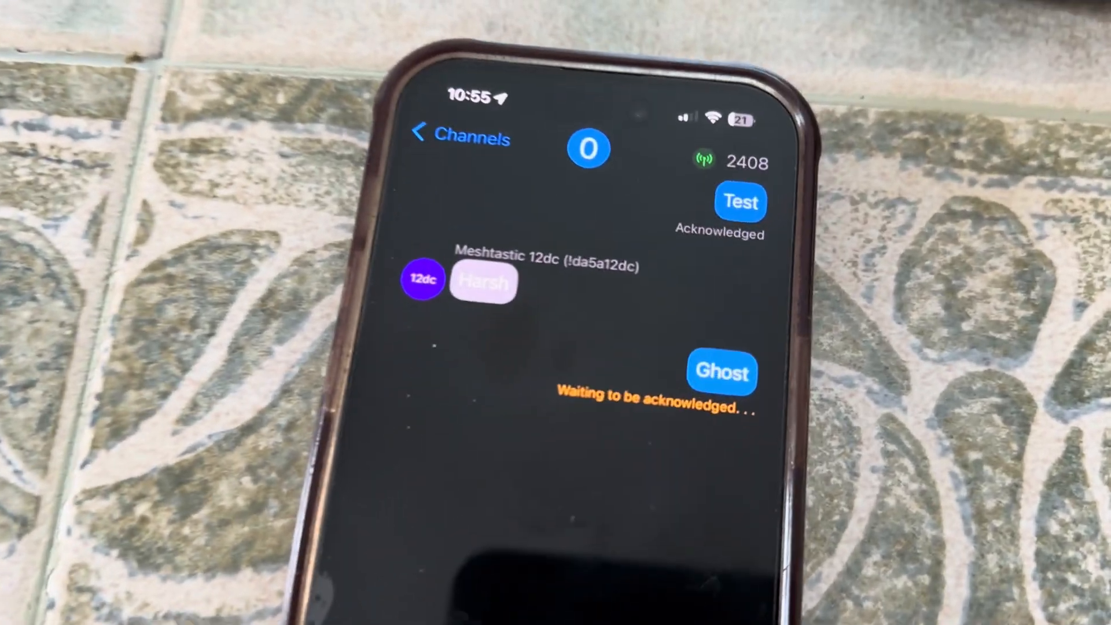